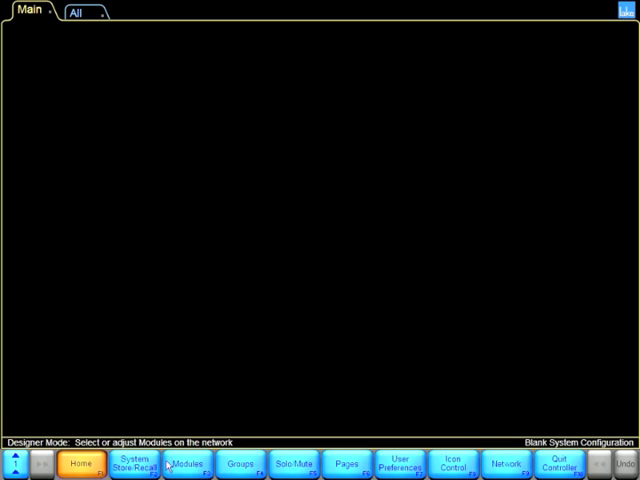
Add two PLM 10000Q virtual frames as modules A and B on the Main page
click(180, 464)
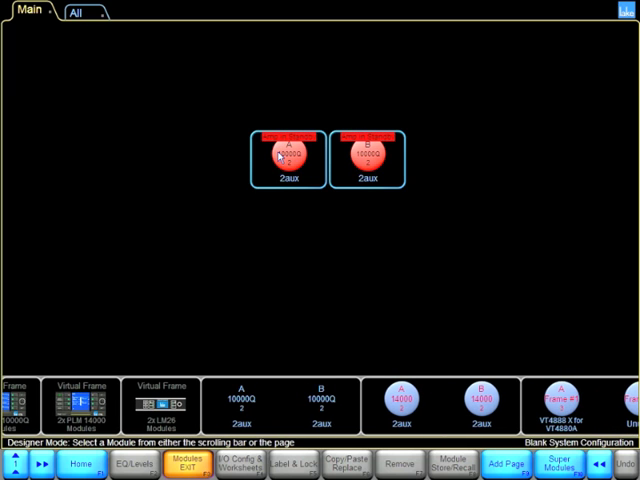
Show the Module File Library browser from the bottom toolbar
click(284, 160)
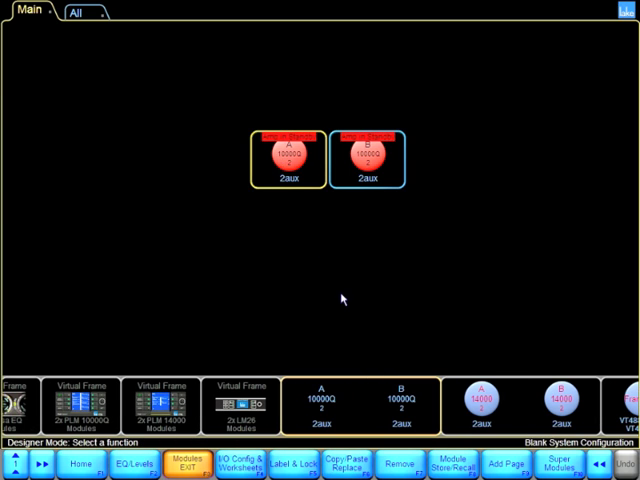
mouse_move(408, 420)
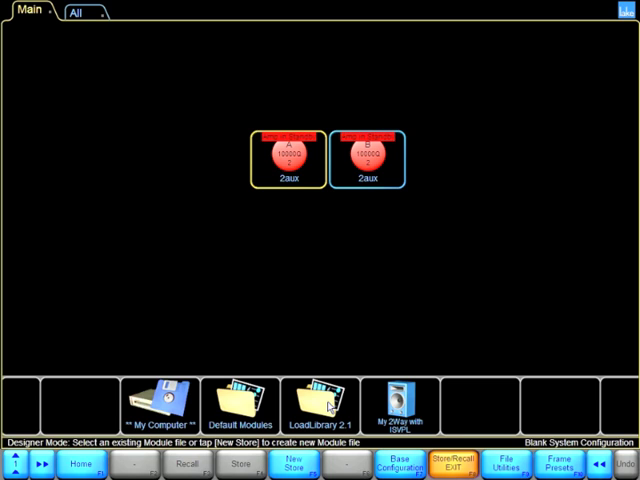
mouse_move(278, 412)
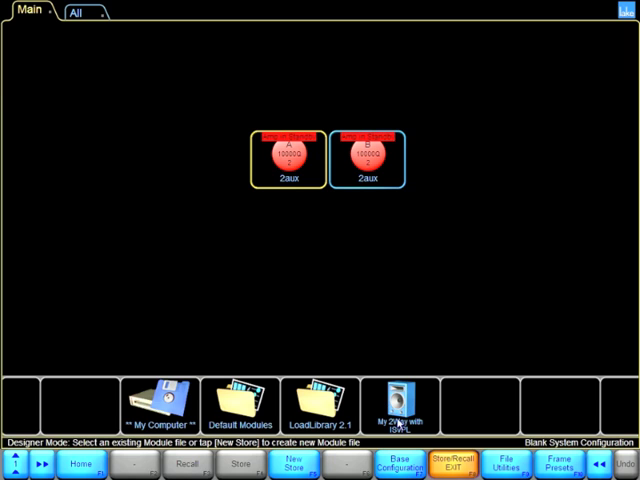
mouse_move(384, 410)
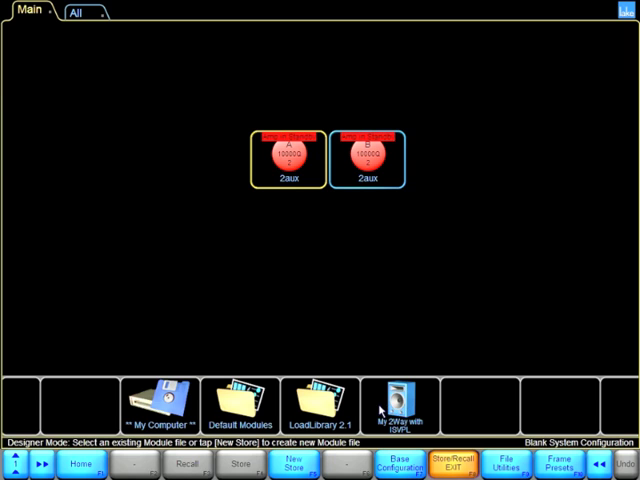
mouse_move(330, 412)
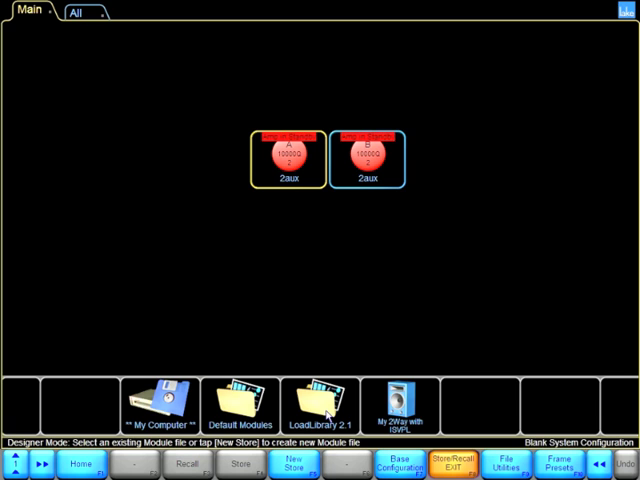
Browse LoadLibrary 2.1 to the Adamson Y10K folder and recall Y10K Xo90 V32 for module A
double_click(314, 400)
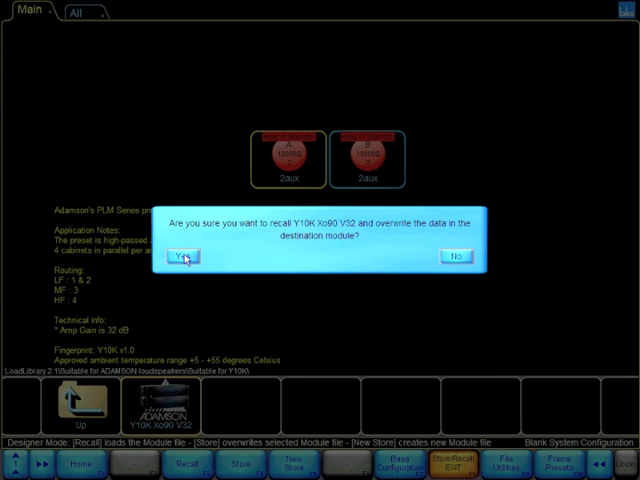
Confirm overwriting module A with the Y10K Xo90 V32 preset
click(184, 256)
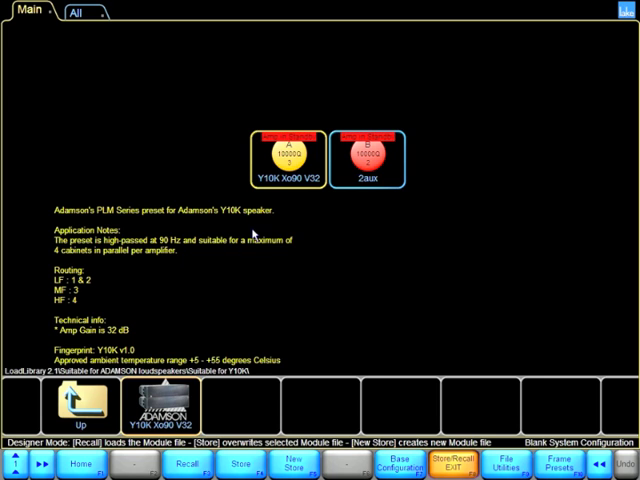
mouse_move(378, 308)
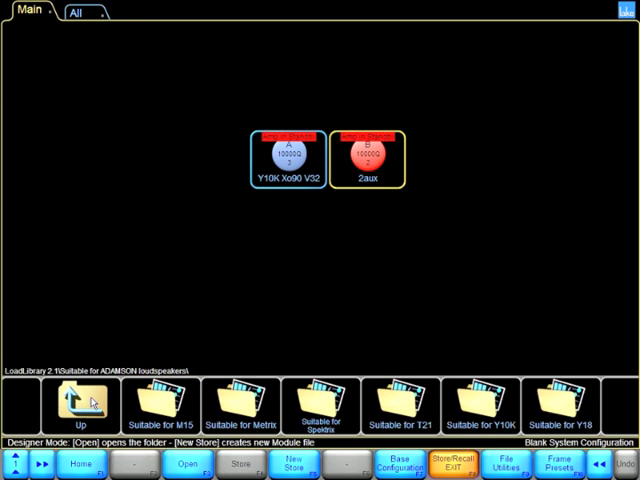
Recall 'My 2Way with SWPL' from the top library folder into module B and confirm the overwrite
click(70, 404)
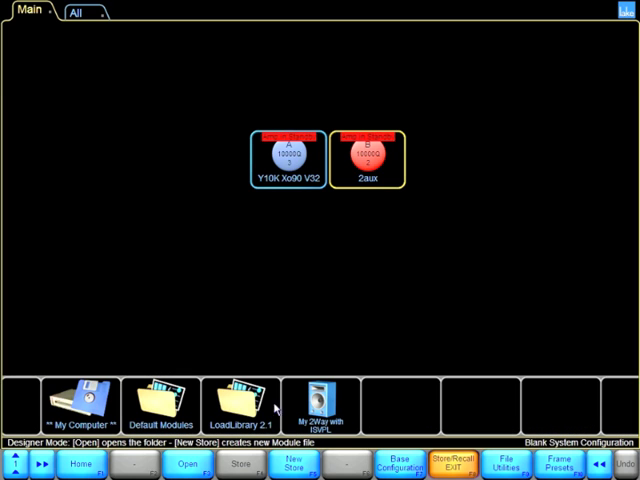
click(312, 406)
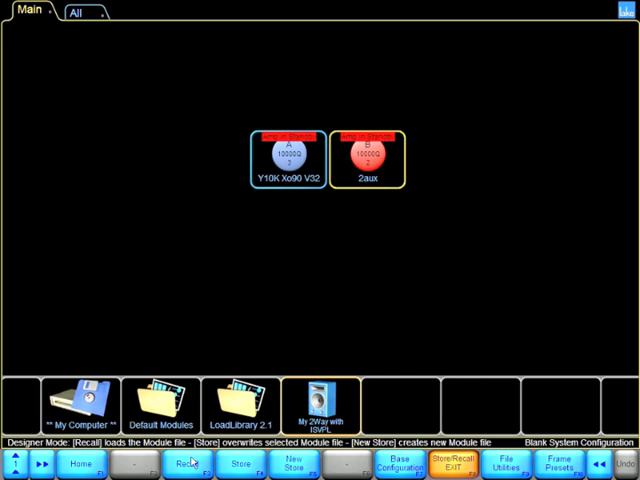
click(184, 464)
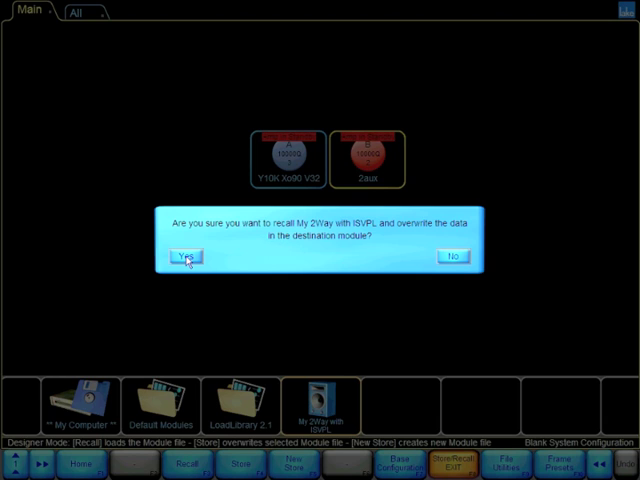
click(184, 256)
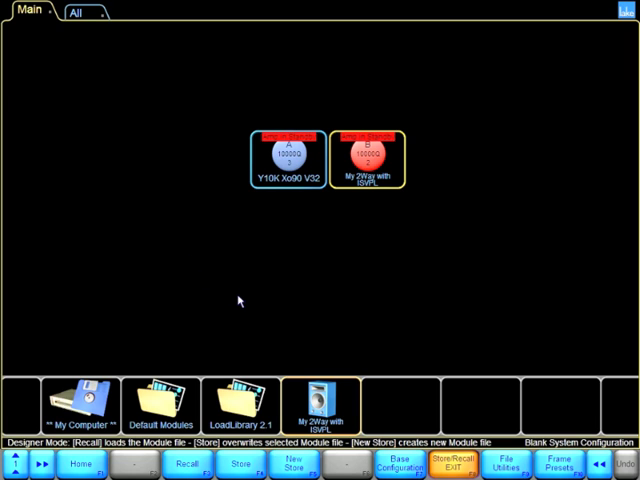